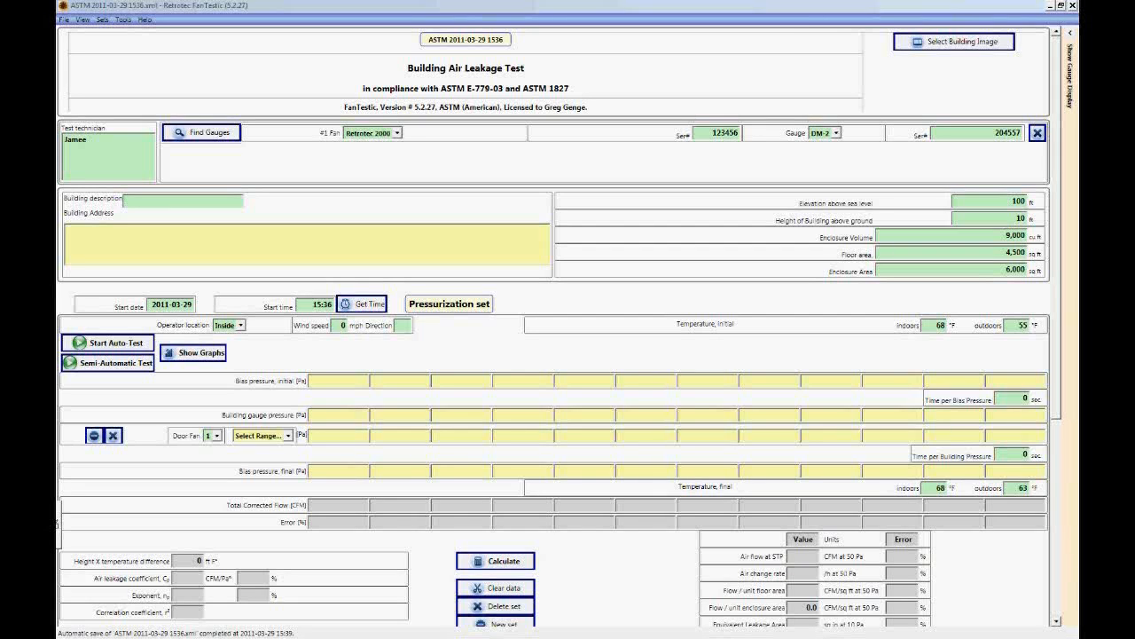
pyautogui.moveTo(742, 312)
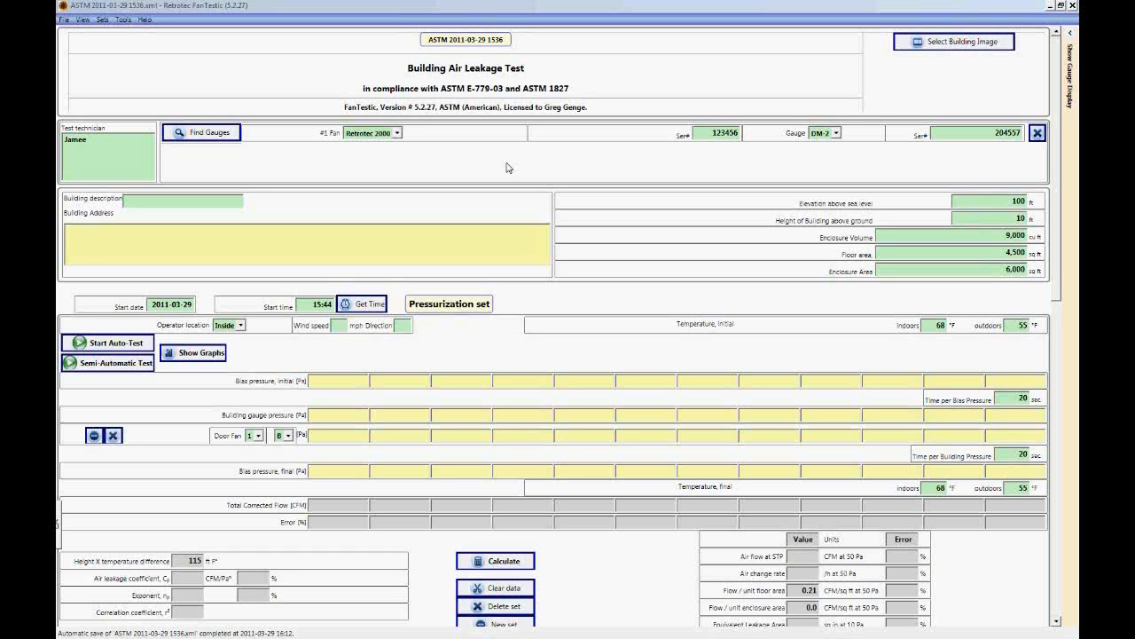
pyautogui.moveTo(404, 149)
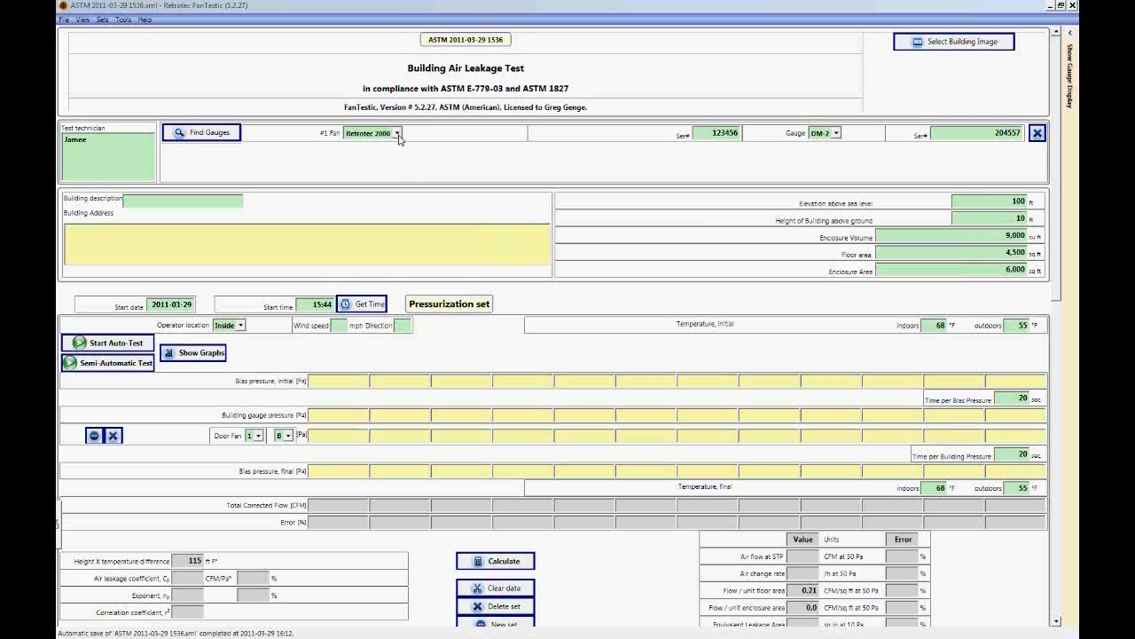
# - Show the list of Retrotec and Minneapolis fan models for the #1 Fan
pyautogui.click(398, 131)
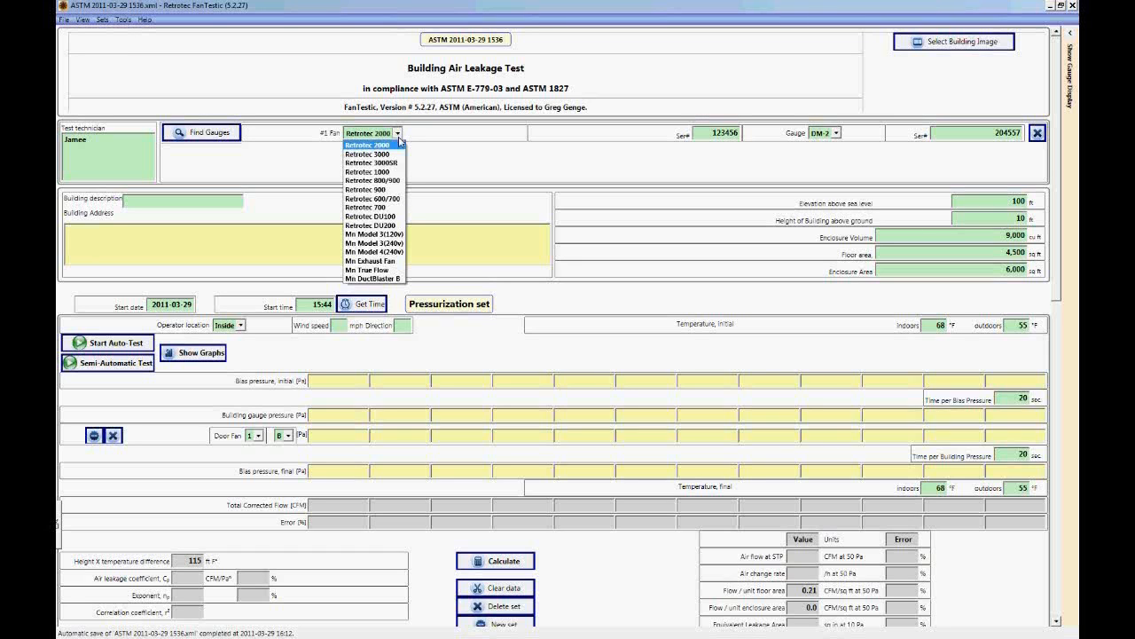
pyautogui.moveTo(371, 163)
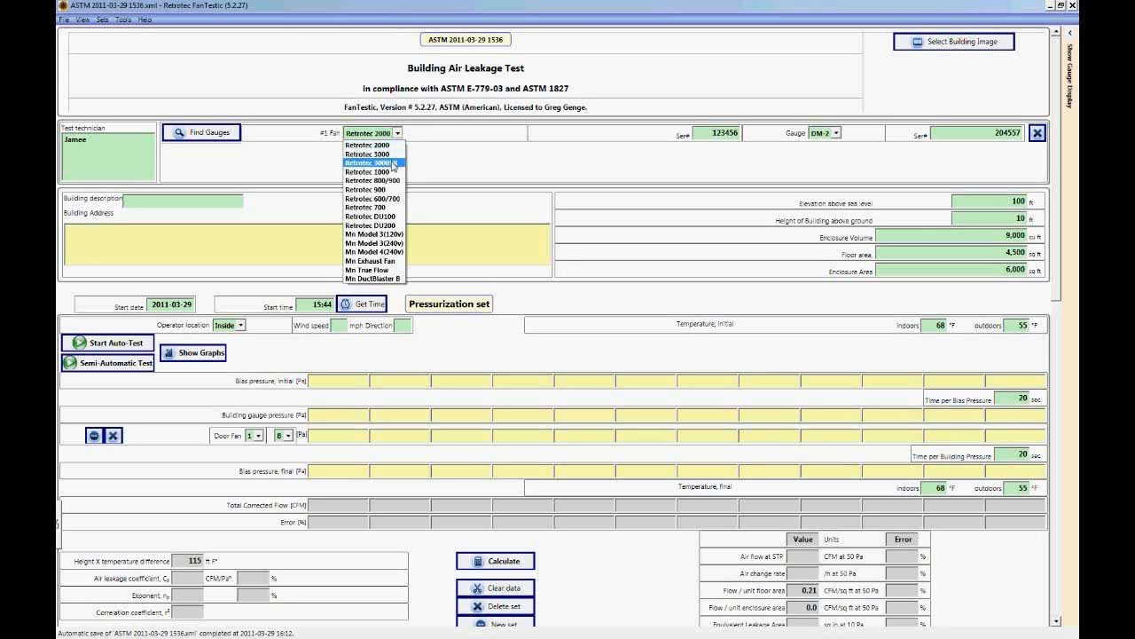
pyautogui.moveTo(373, 199)
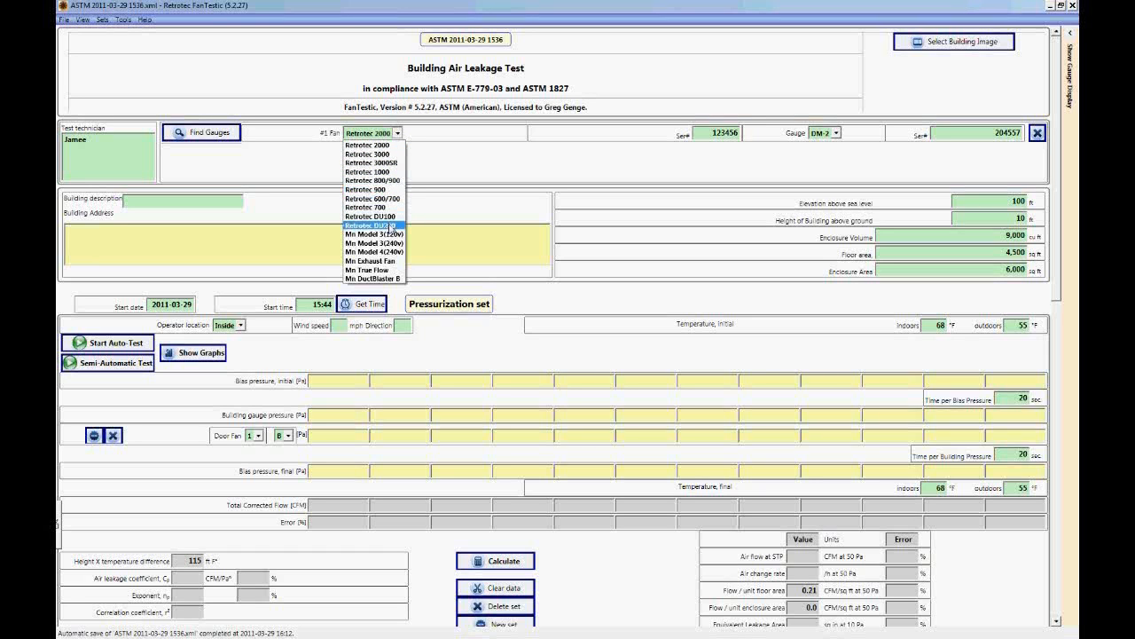
pyautogui.moveTo(373, 234)
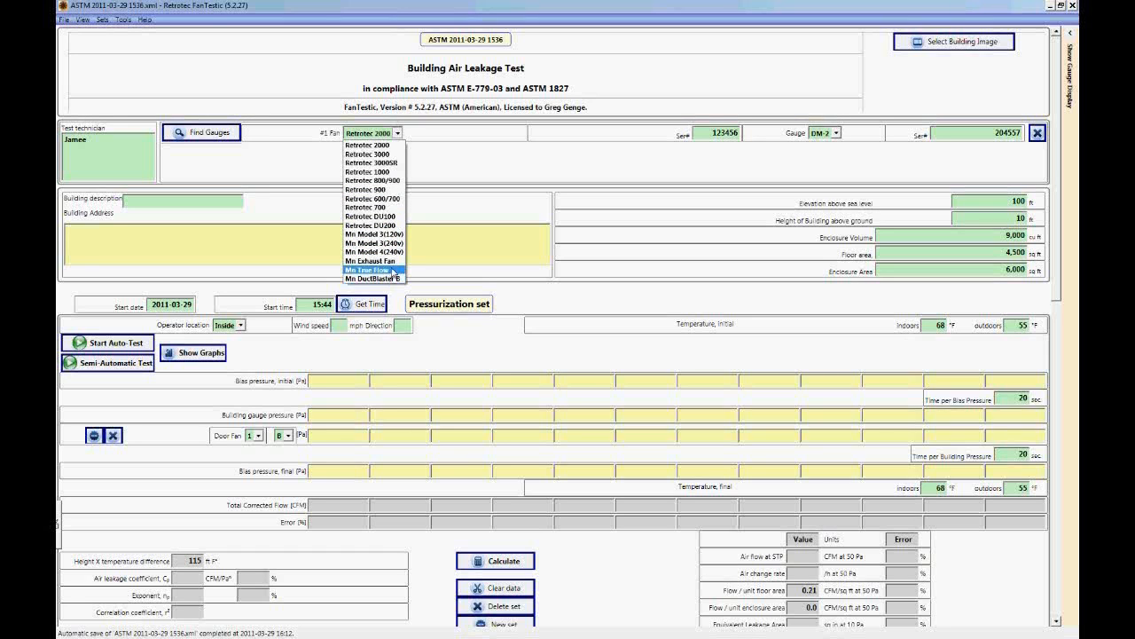
pyautogui.moveTo(381, 263)
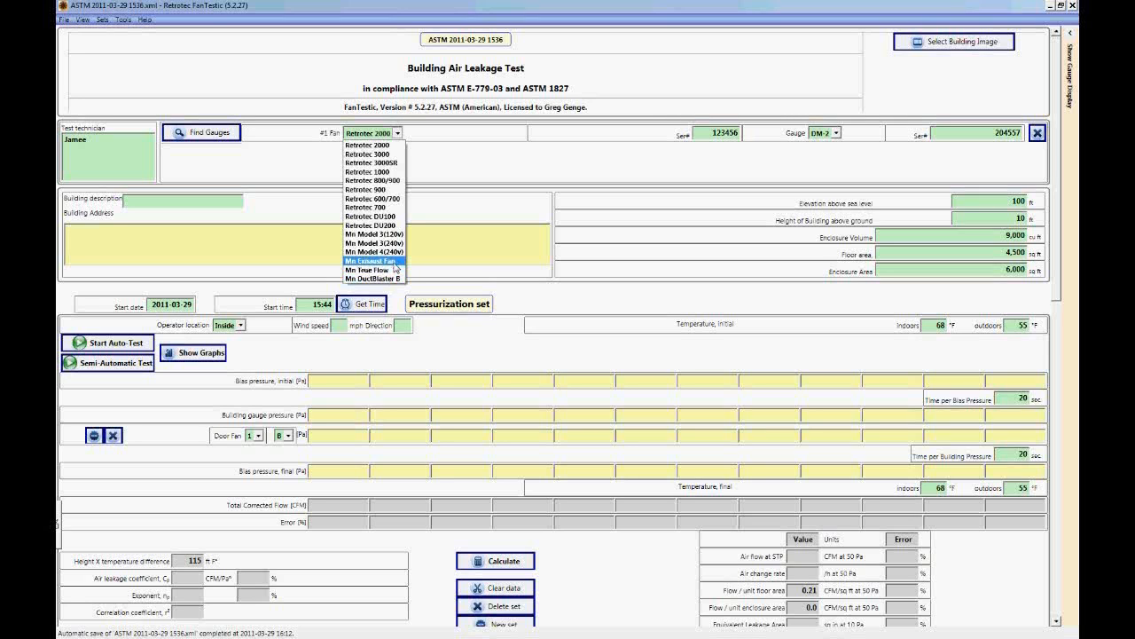
pyautogui.moveTo(373, 146)
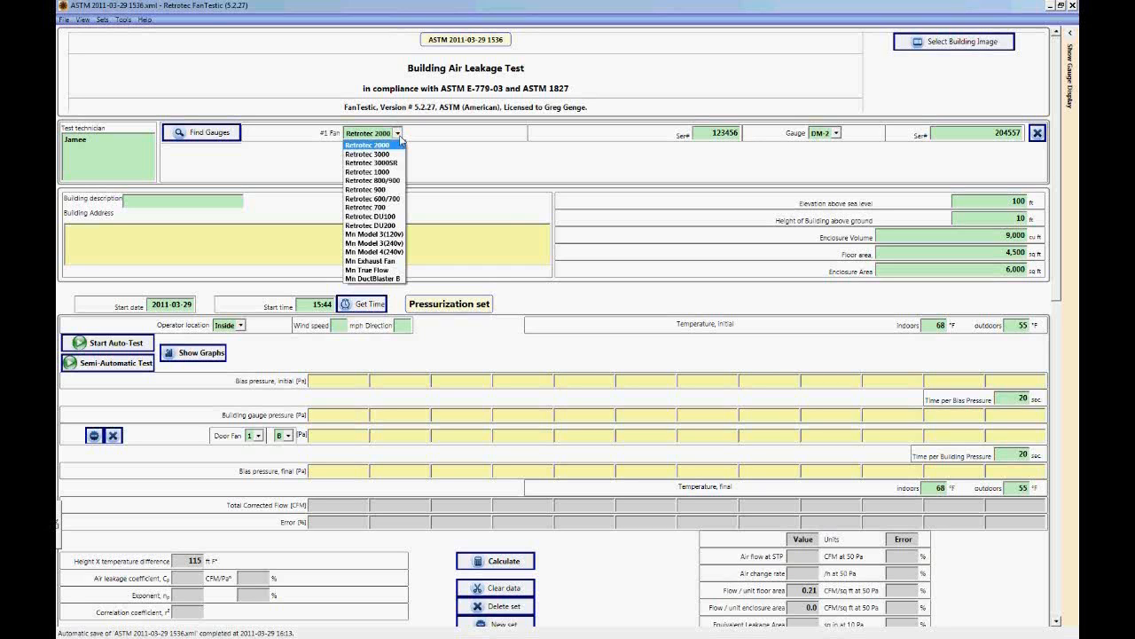
# - Keep Retrotec 2000 as the #1 Fan, closing the model list
pyautogui.click(369, 145)
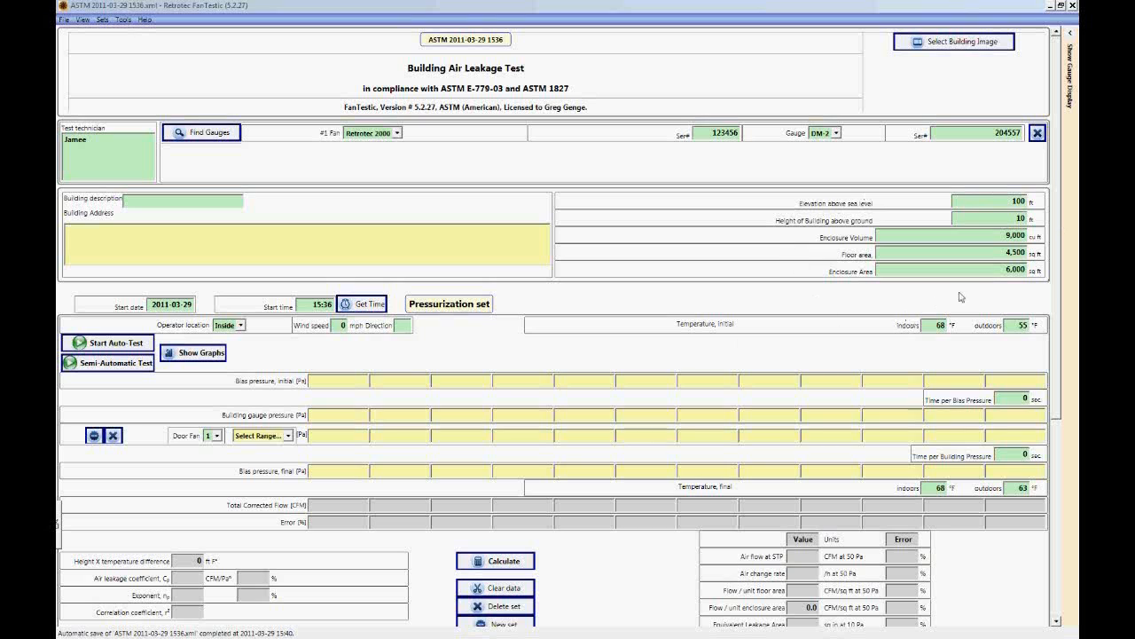
pyautogui.moveTo(991, 291)
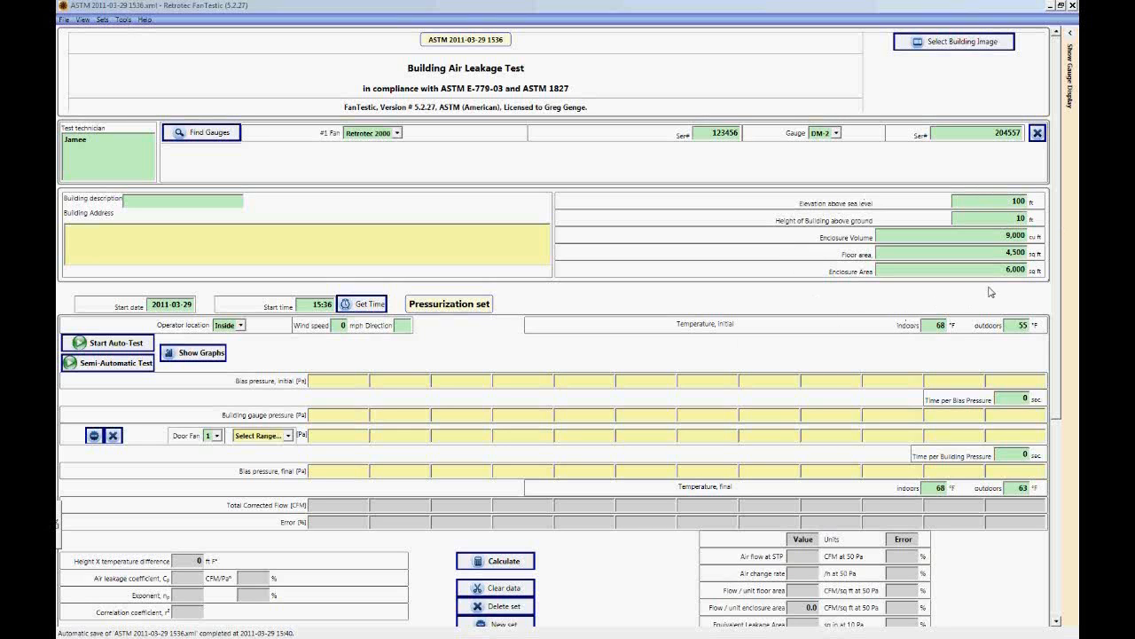
pyautogui.moveTo(883, 232)
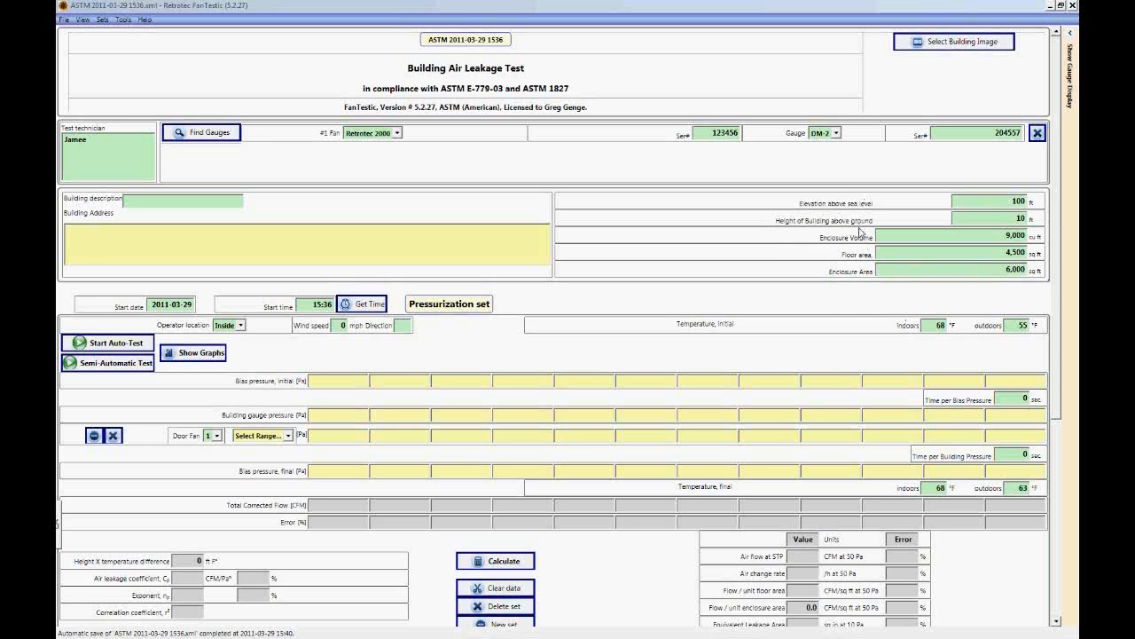
pyautogui.moveTo(848, 282)
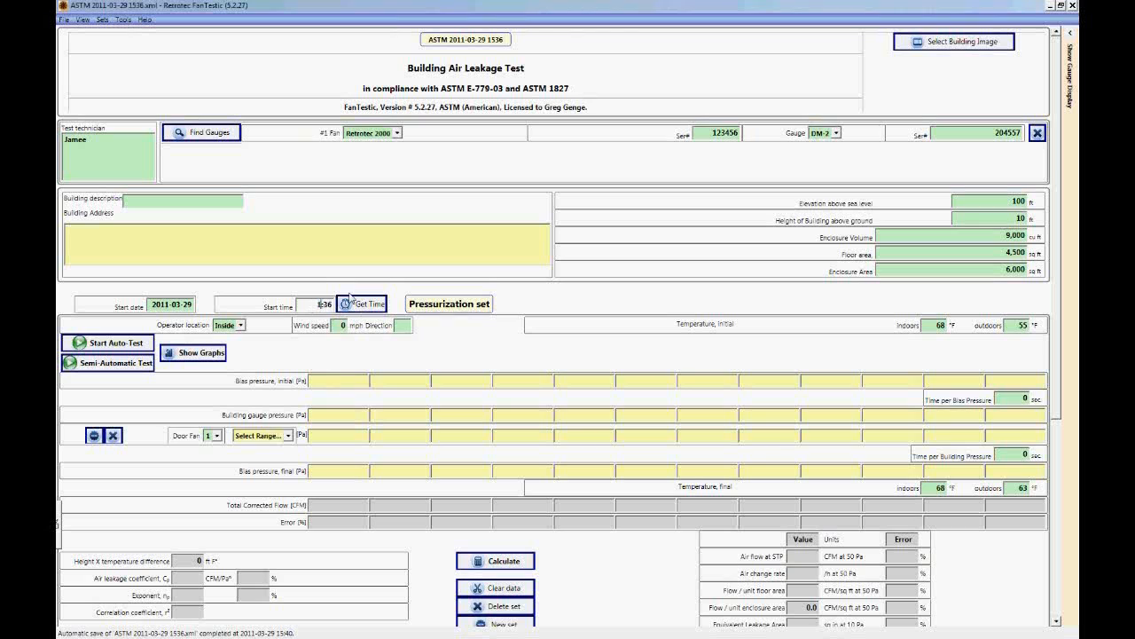
# - Set the start time to 14:36 and the operator location to Inside, ready for gauge pressure
pyautogui.click(363, 303)
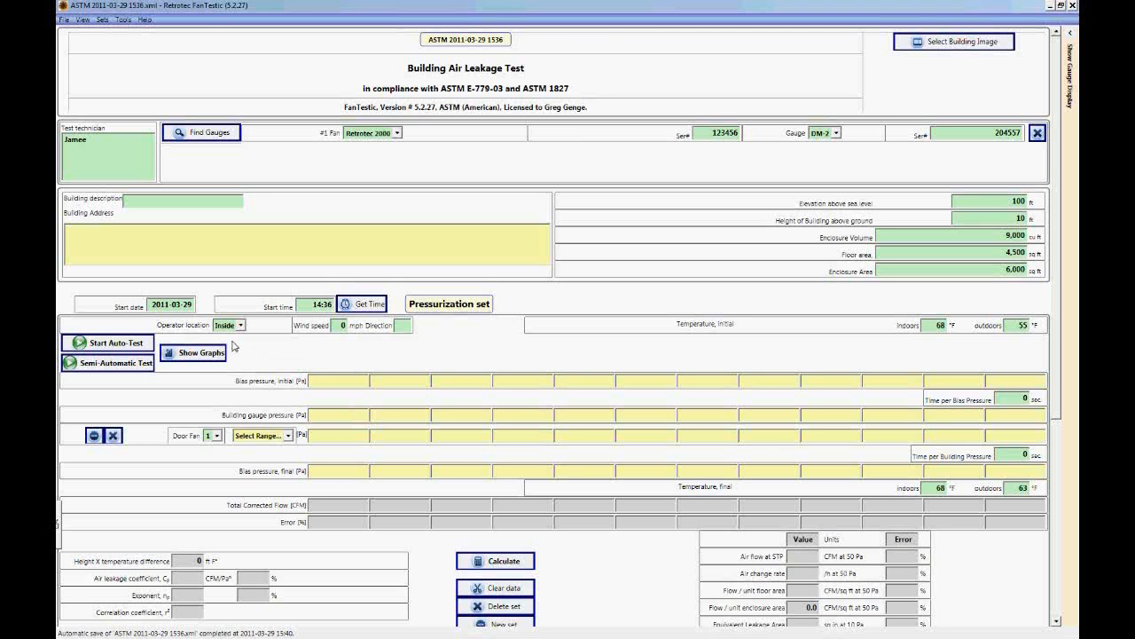
pyautogui.click(241, 325)
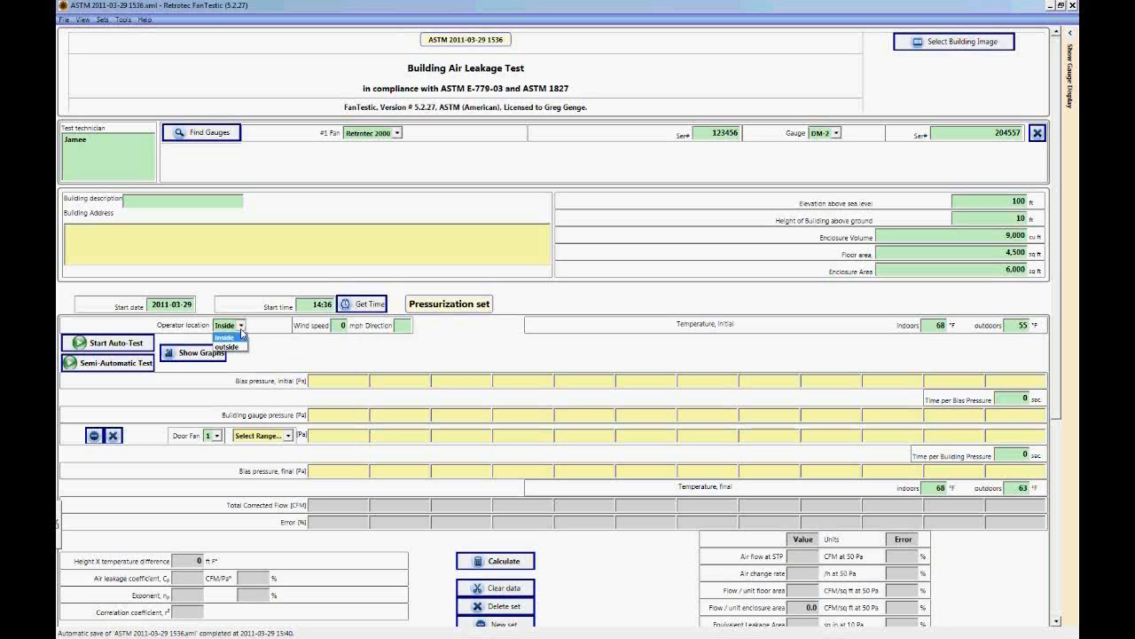
pyautogui.click(224, 337)
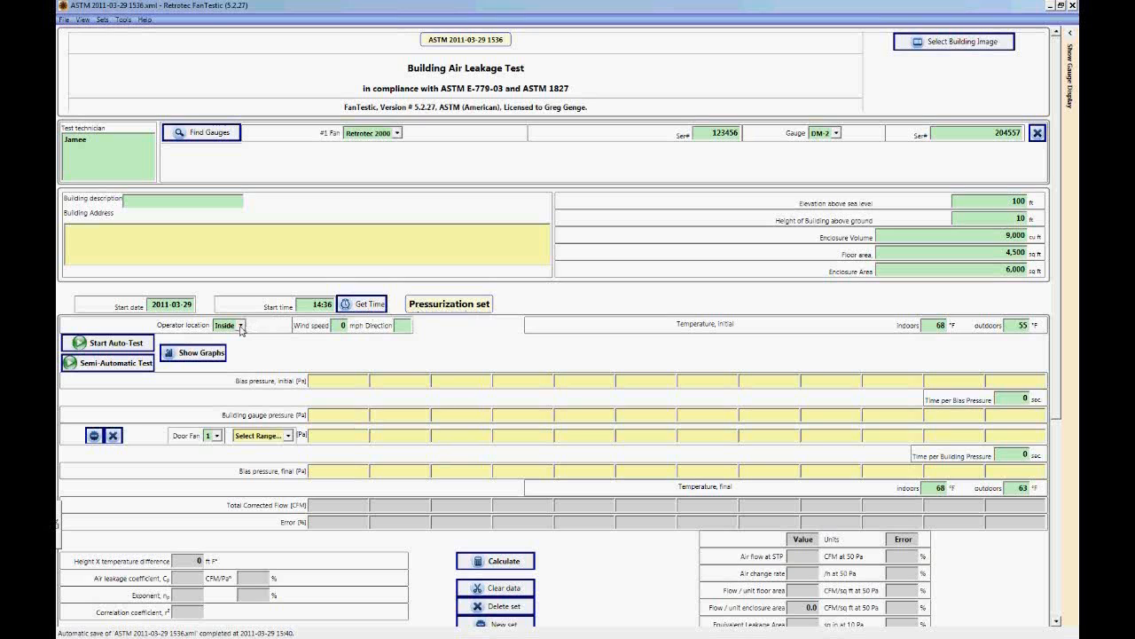
pyautogui.click(227, 326)
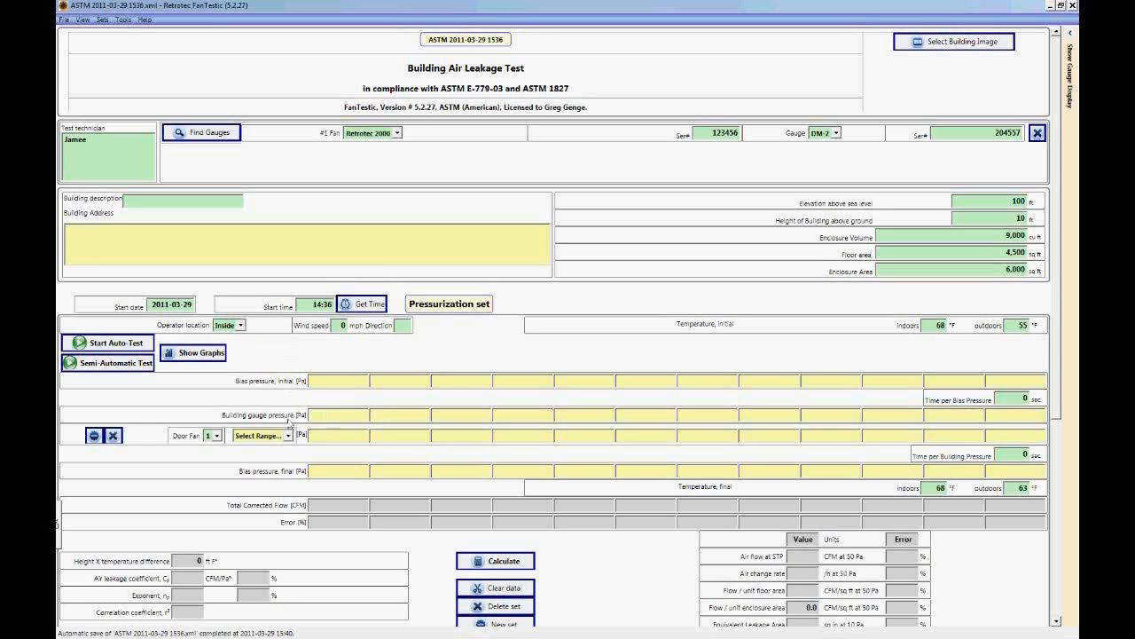
# - Enter a building gauge pressure of -10 Pa for a depressurization set
pyautogui.write('10')
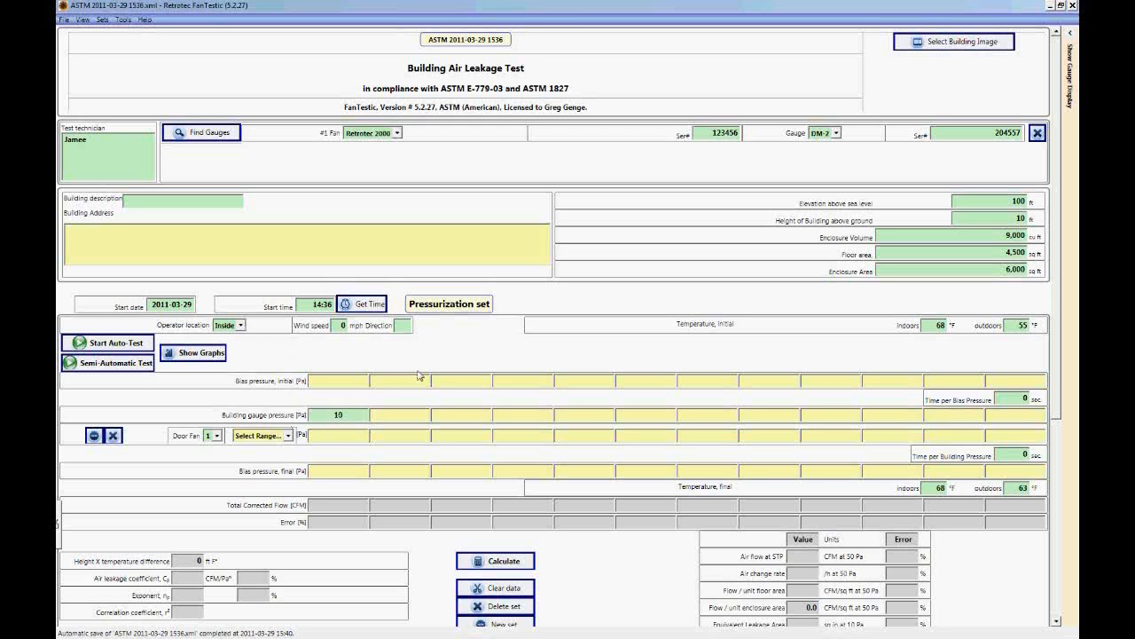
pyautogui.moveTo(443, 309)
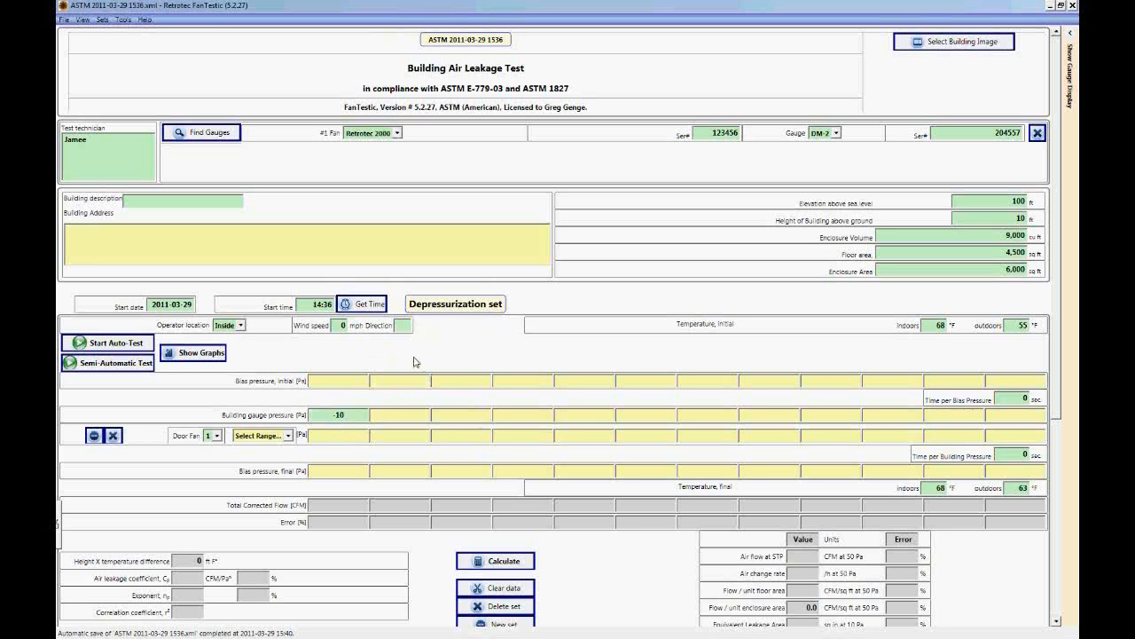
pyautogui.moveTo(459, 315)
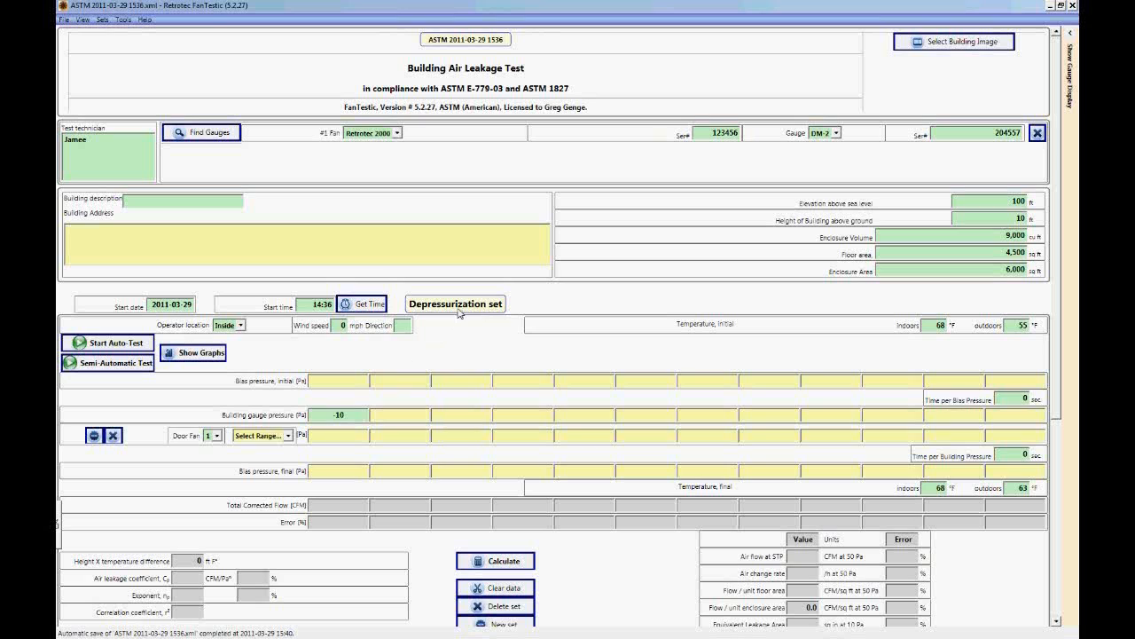
pyautogui.moveTo(334, 429)
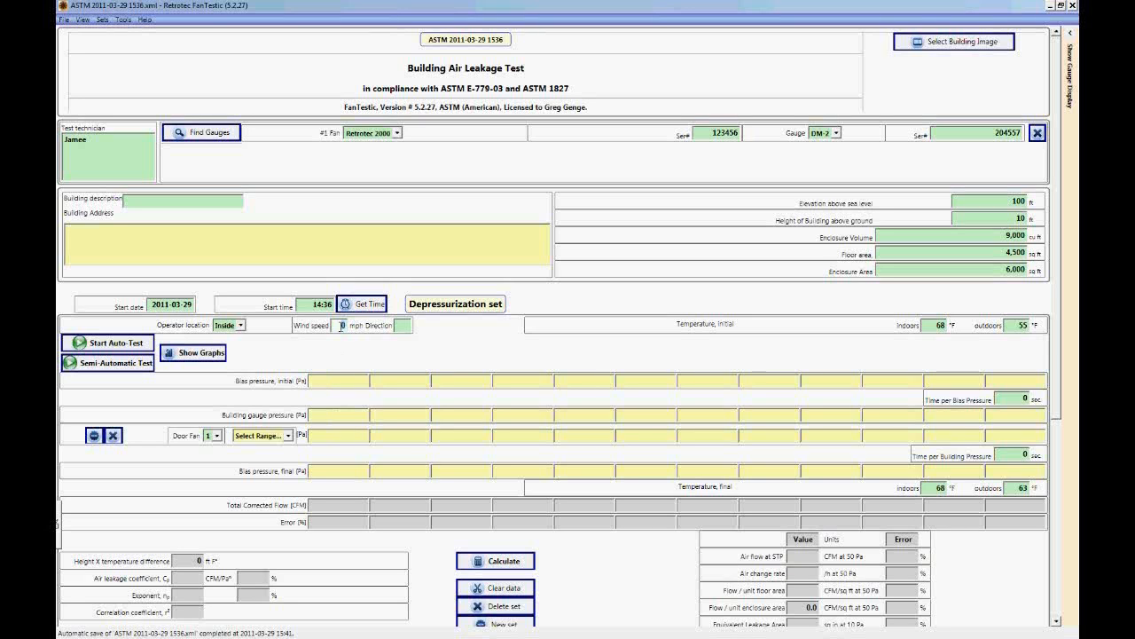
pyautogui.moveTo(347, 340)
pyautogui.write('w')
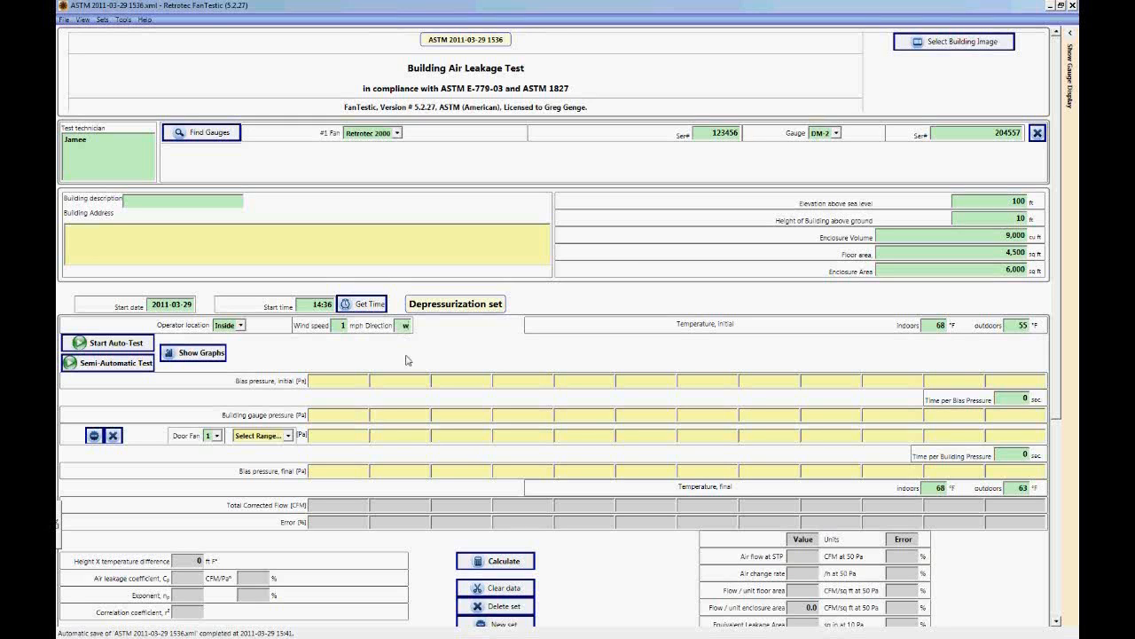
pyautogui.moveTo(928, 346)
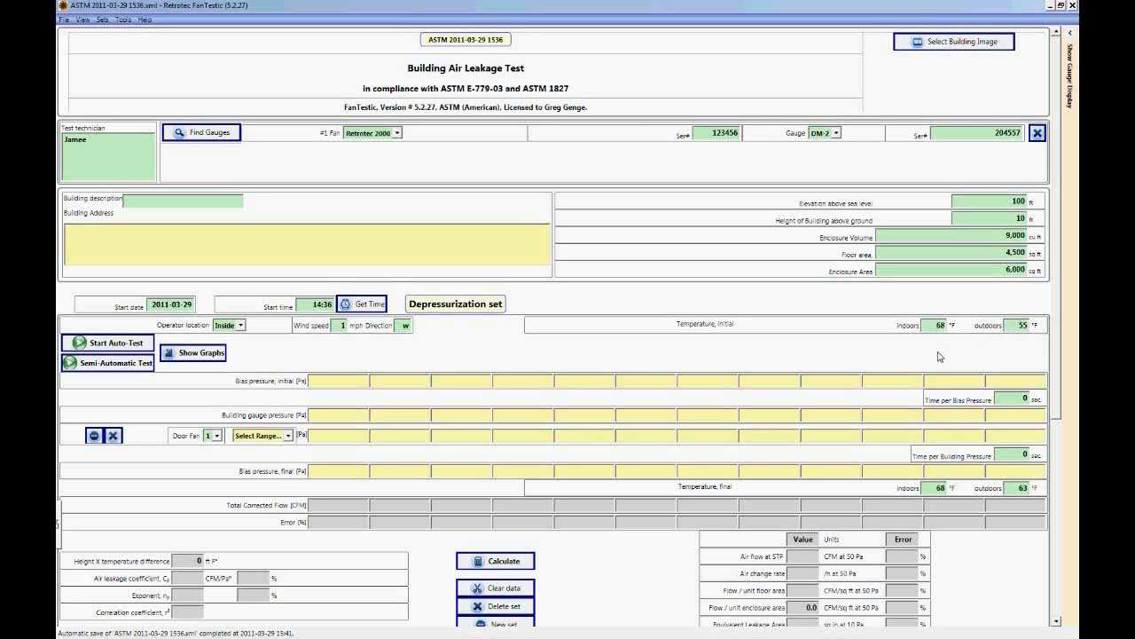
pyautogui.moveTo(990, 341)
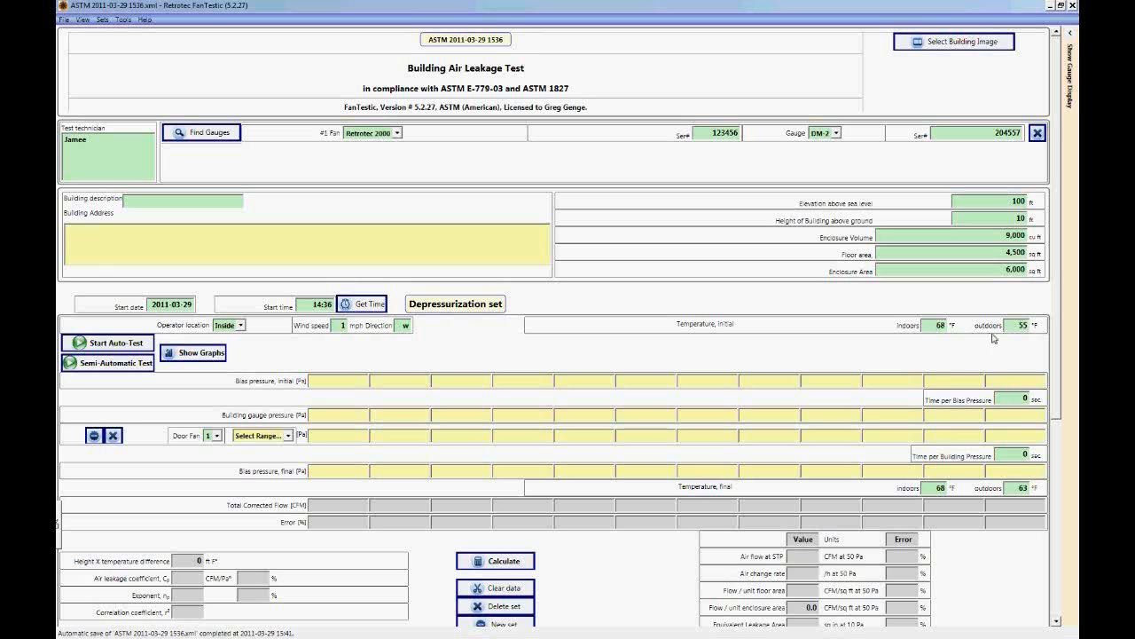
pyautogui.moveTo(994, 365)
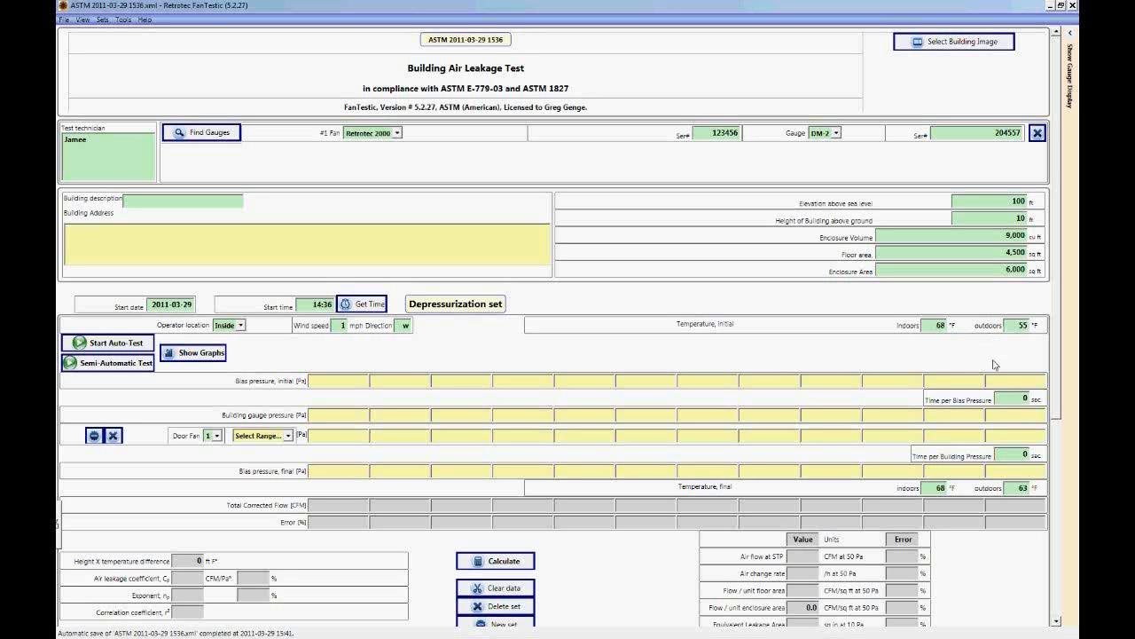
pyautogui.moveTo(939, 496)
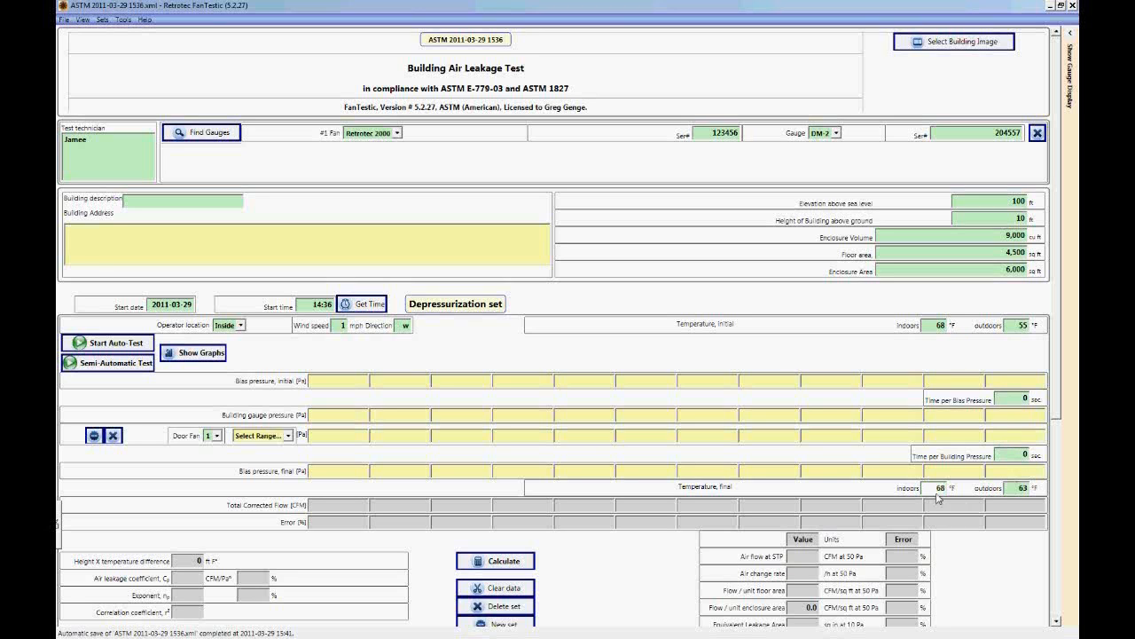